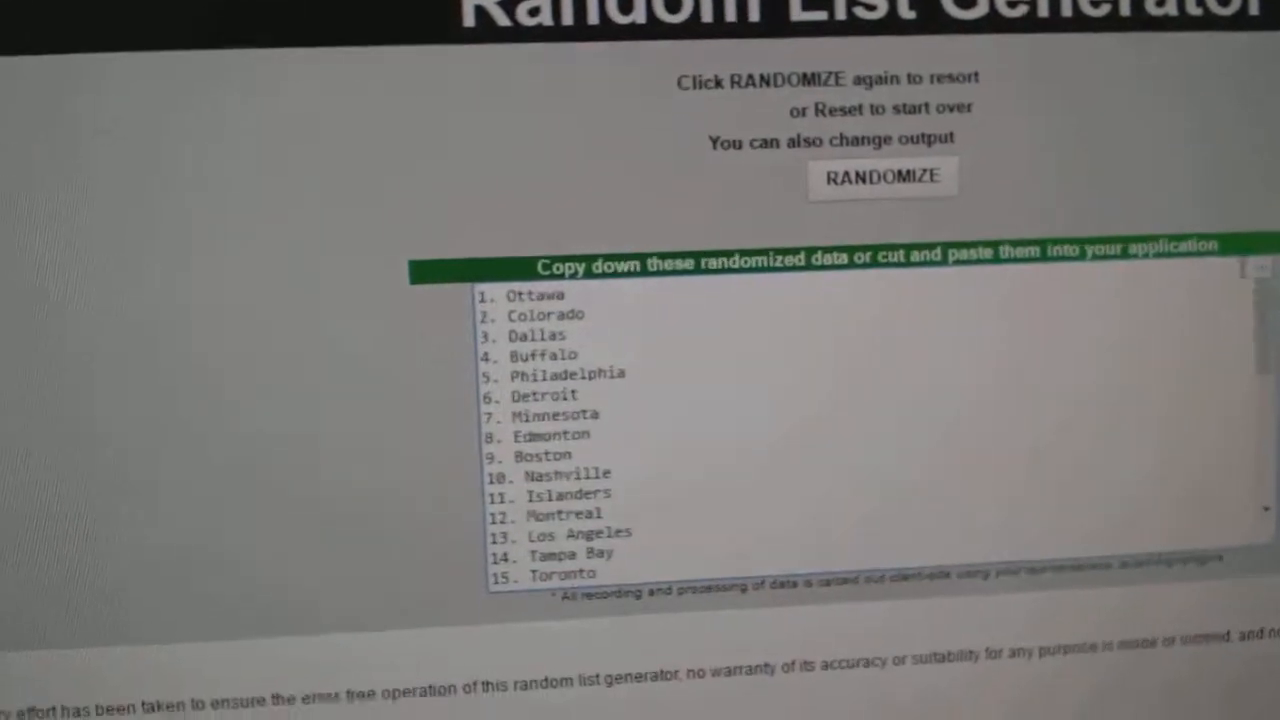
{"action": "left_click", "coordinate": [882, 177]}
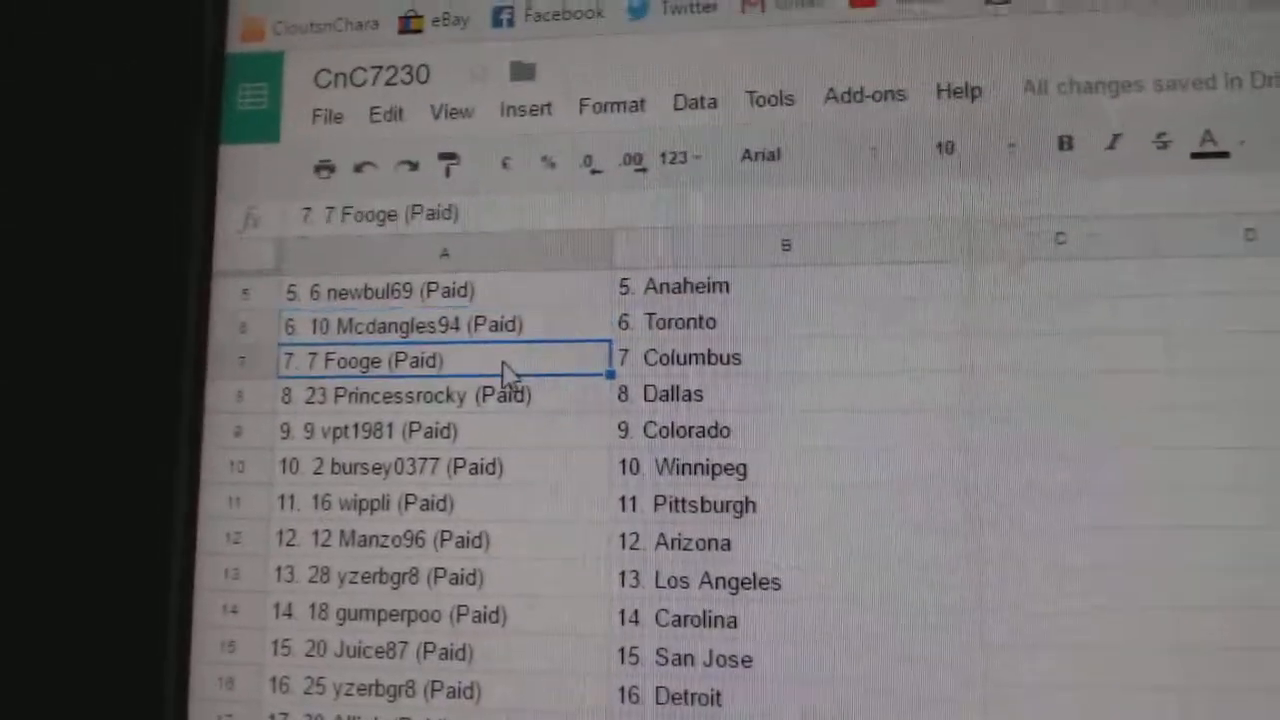
{"action": "left_click", "coordinate": [400, 363]}
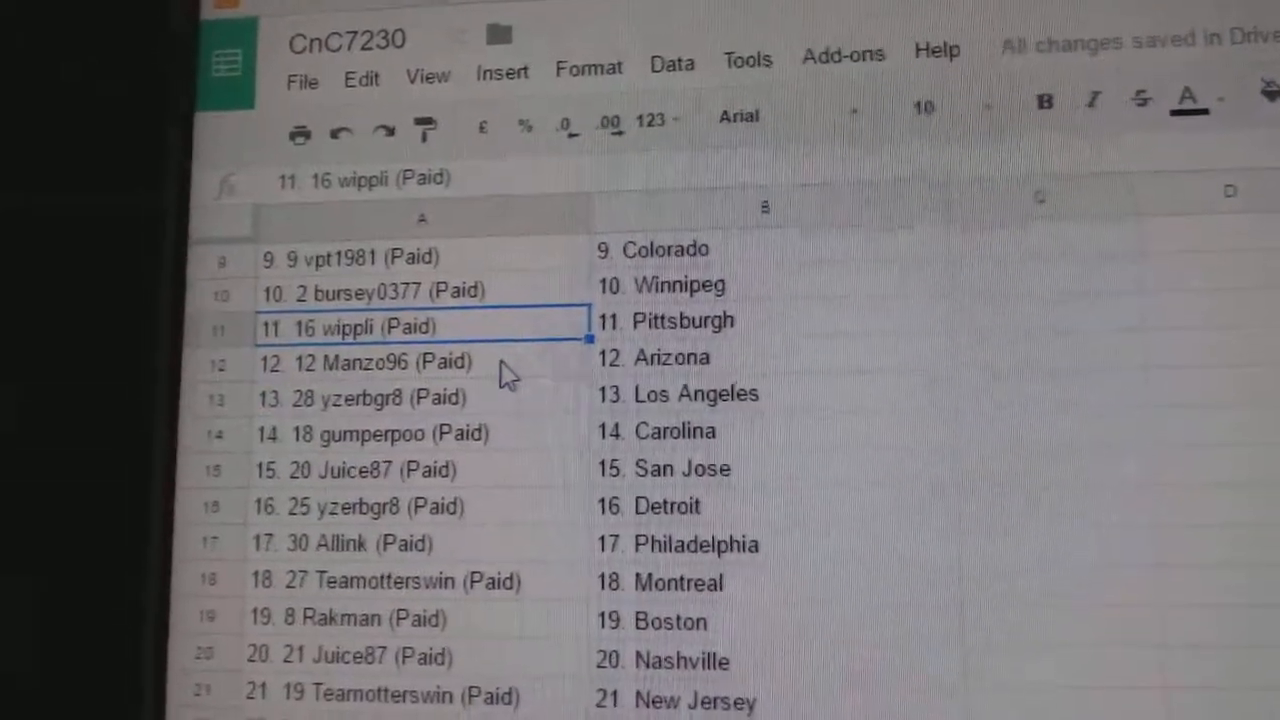
{"action": "left_click", "coordinate": [420, 397]}
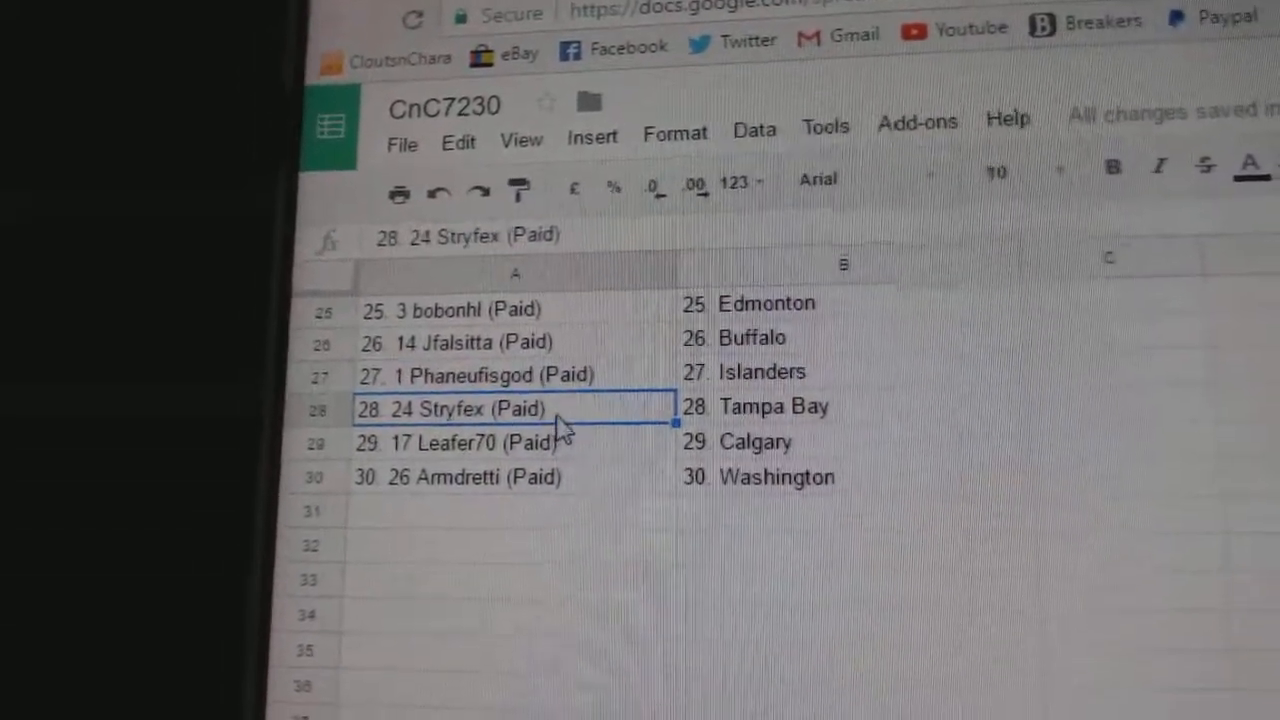
{"action": "scroll", "scroll_direction": "down", "scroll_amount": 3}
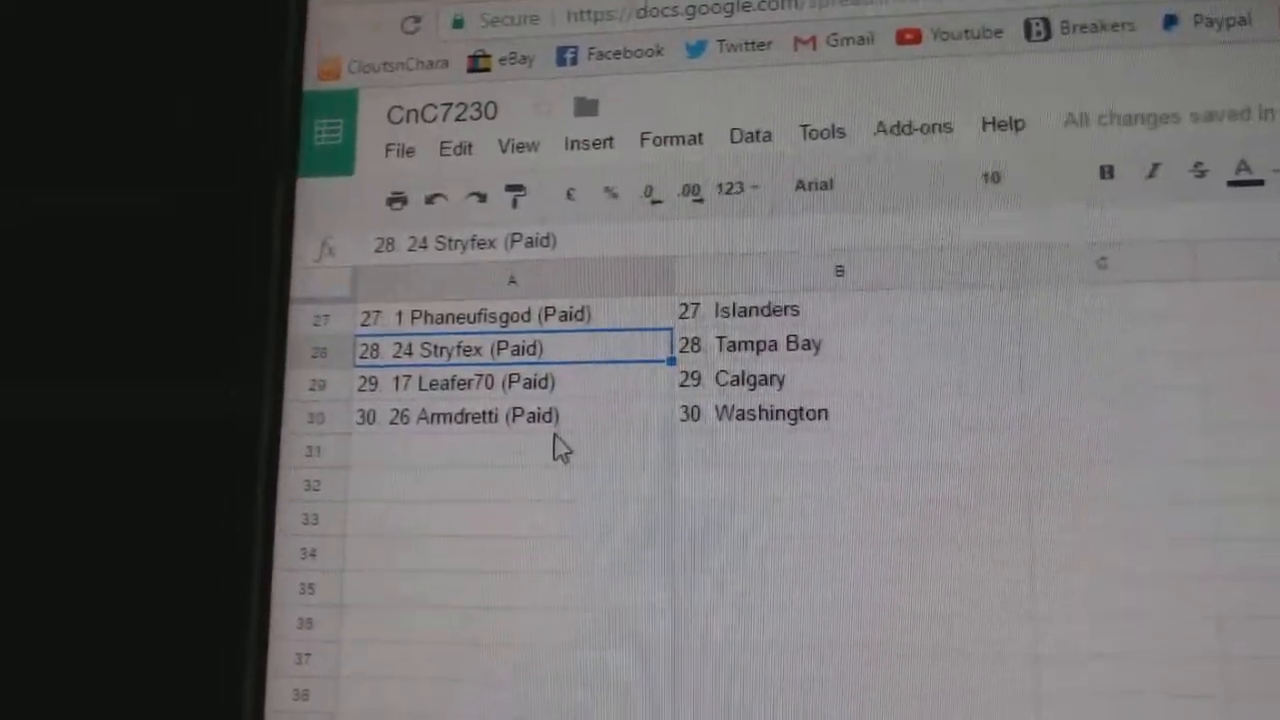